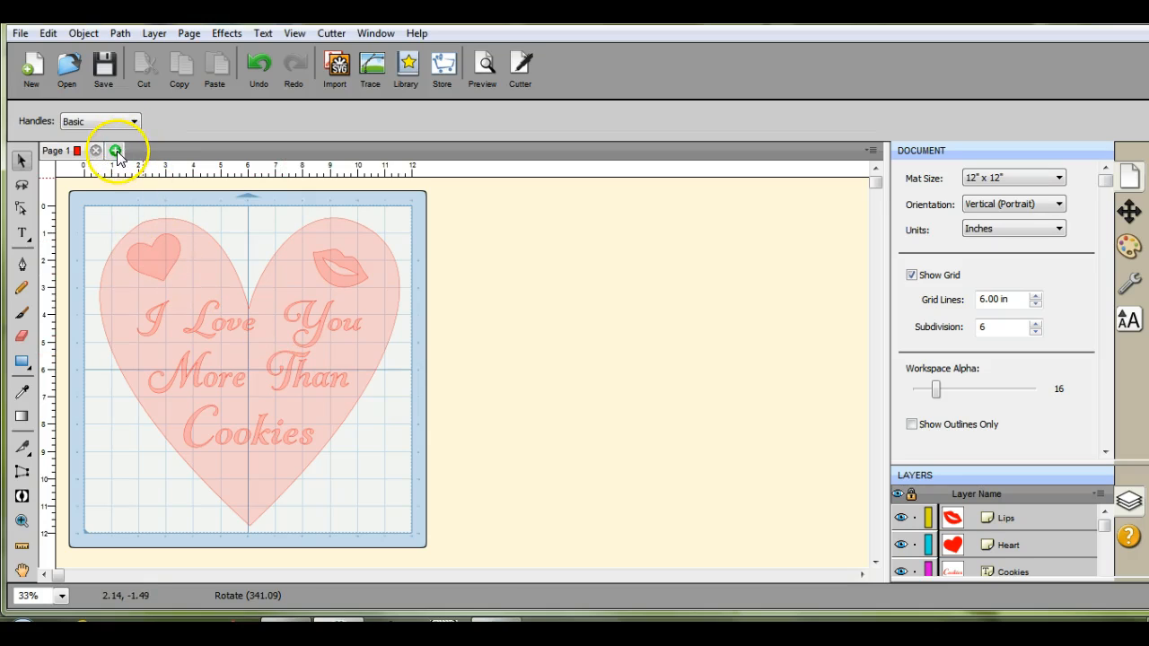
# Create Page 2 through Page 5 via the + tab, confirming Page Properties each time, then return to Page 1
pyautogui.click(114, 151)
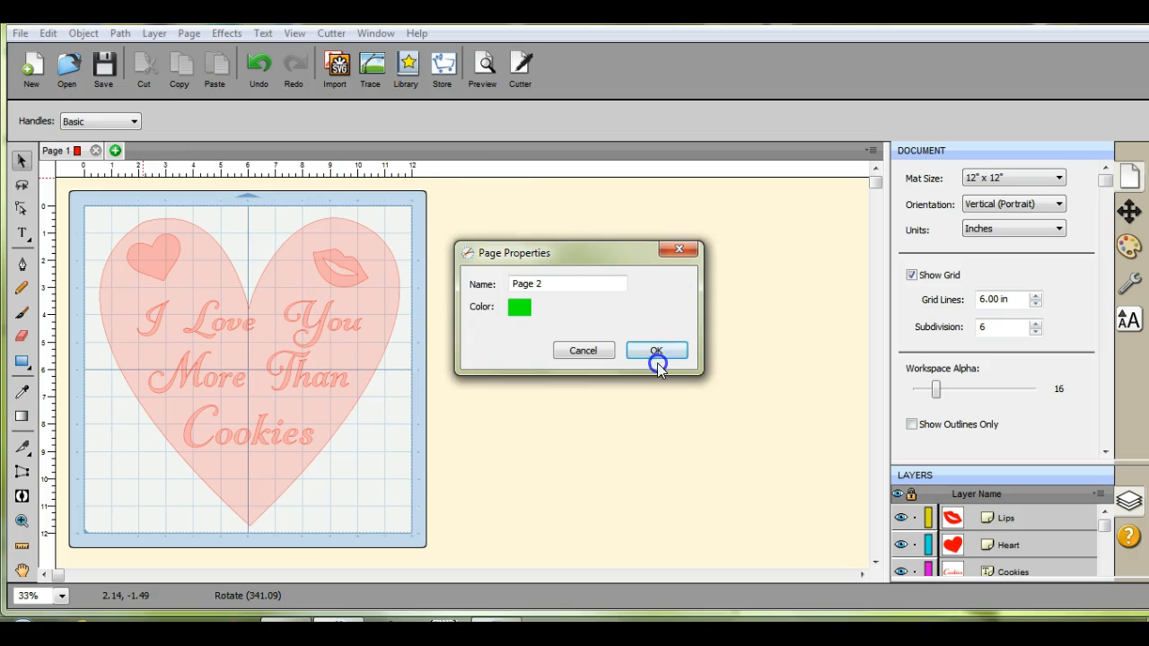
pyautogui.click(657, 350)
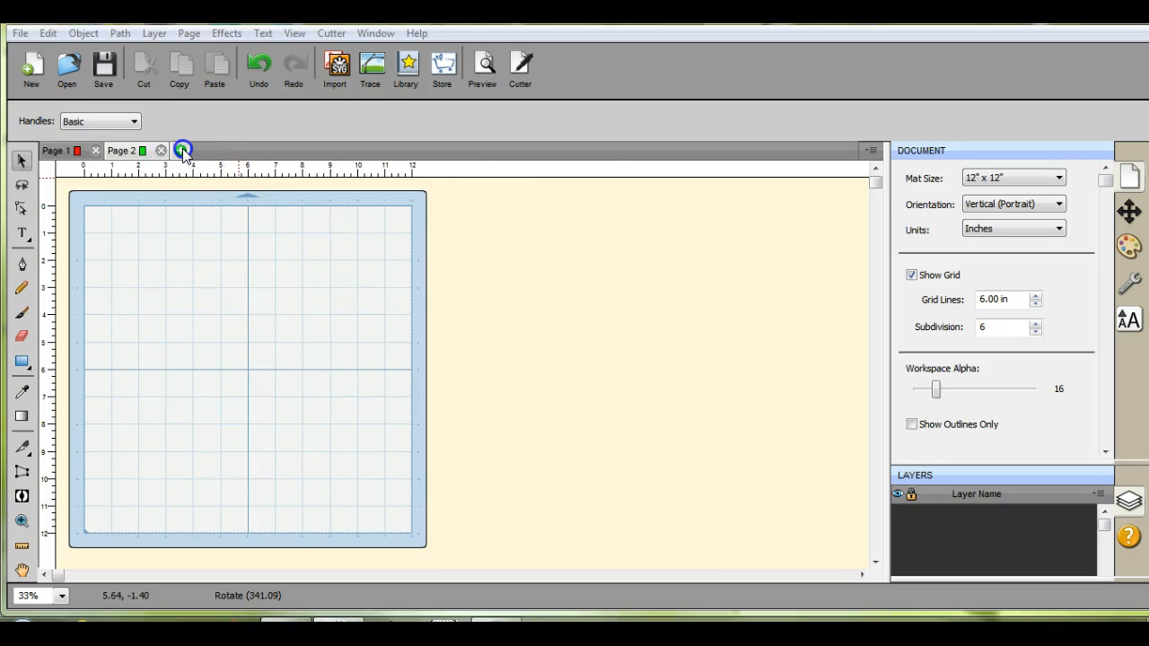
pyautogui.click(183, 151)
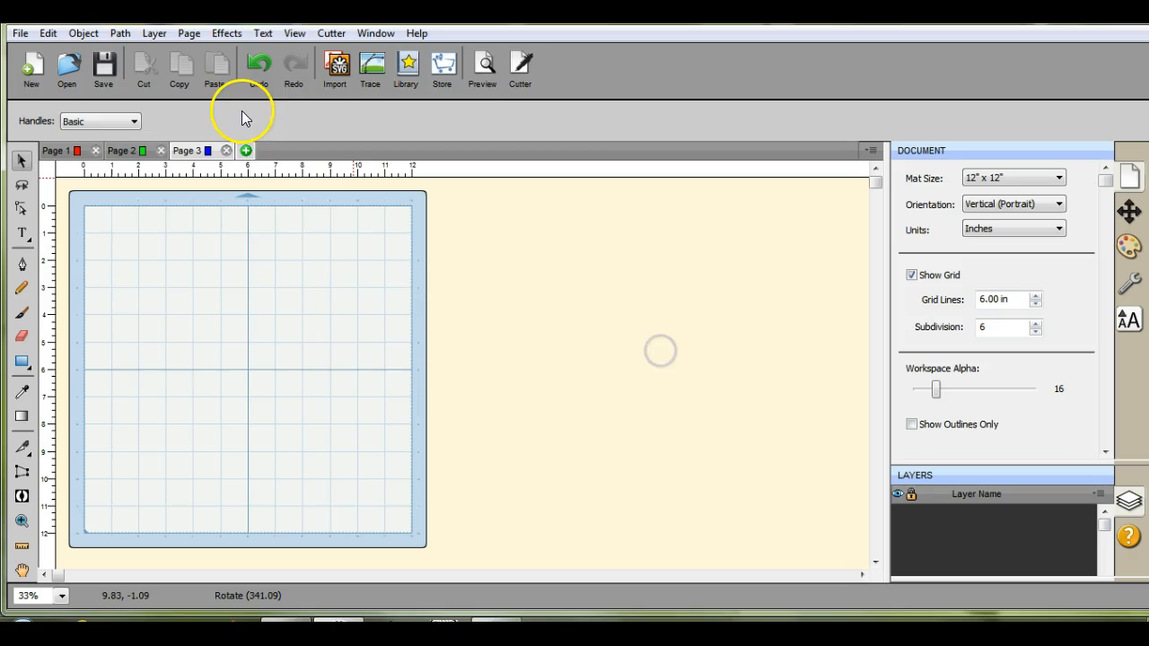
pyautogui.click(245, 151)
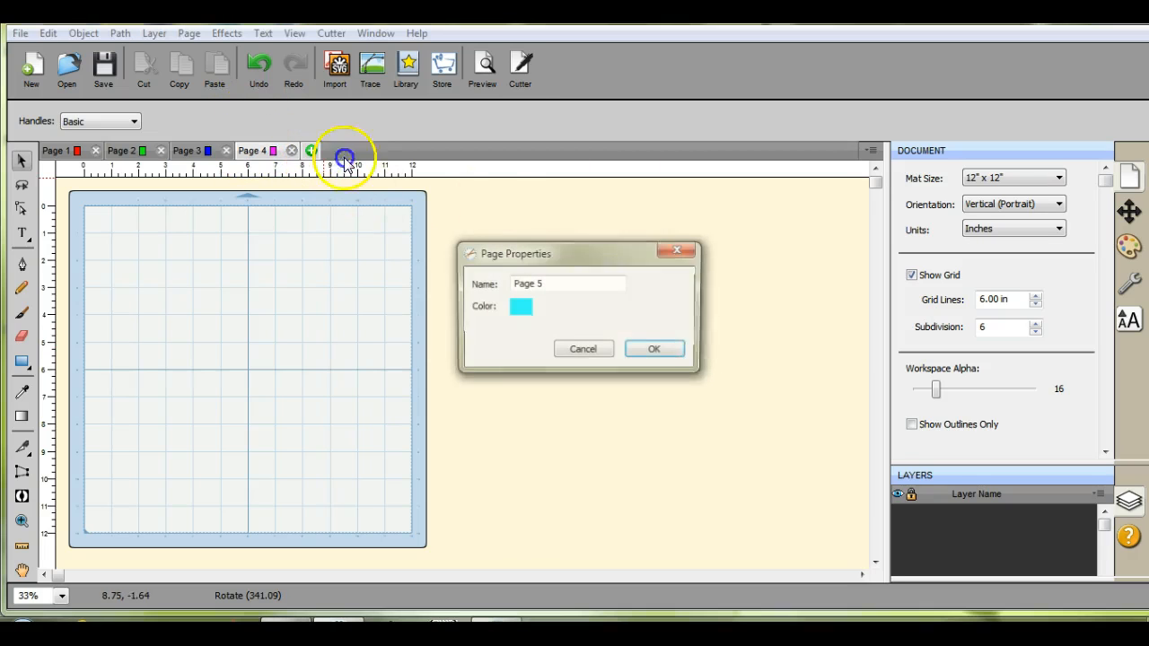
pyautogui.click(654, 349)
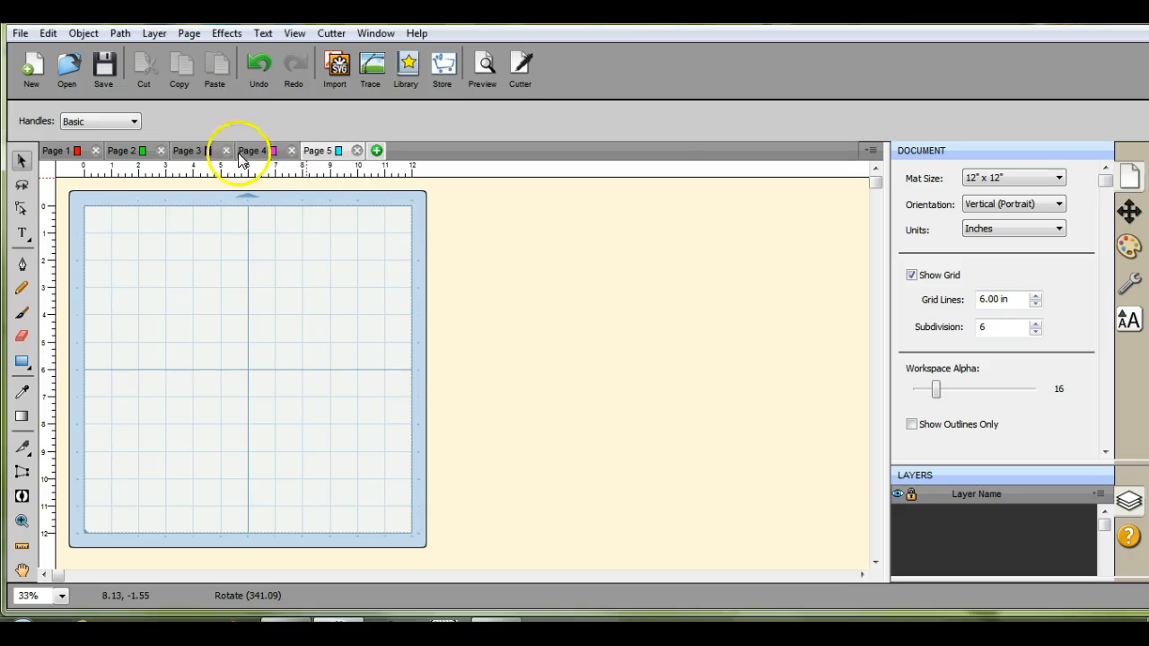
pyautogui.click(57, 151)
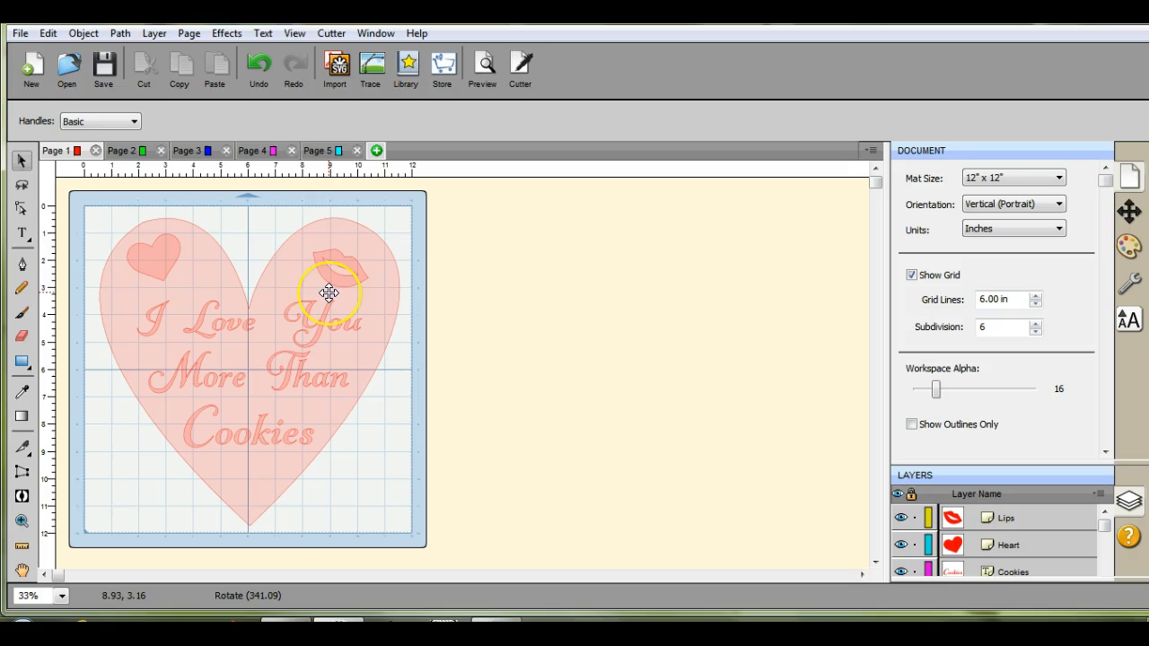
# Send the Lips layer to Page 2 with Send Layer To Page, then select the I Love You text line
pyautogui.click(331, 287)
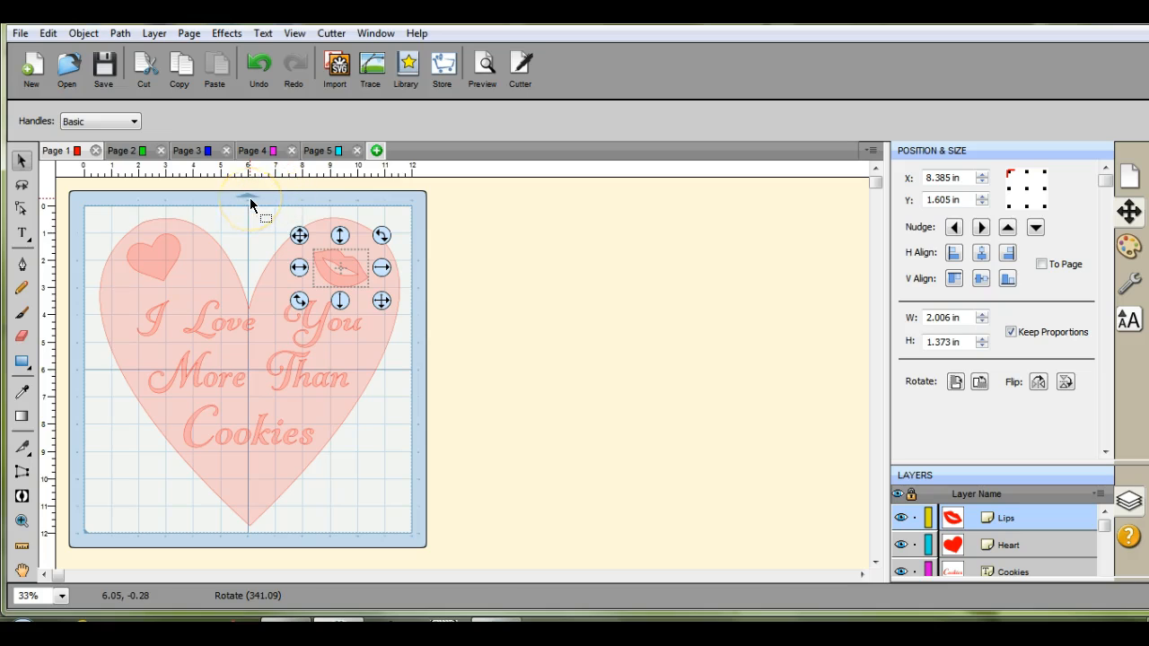
pyautogui.click(122, 151)
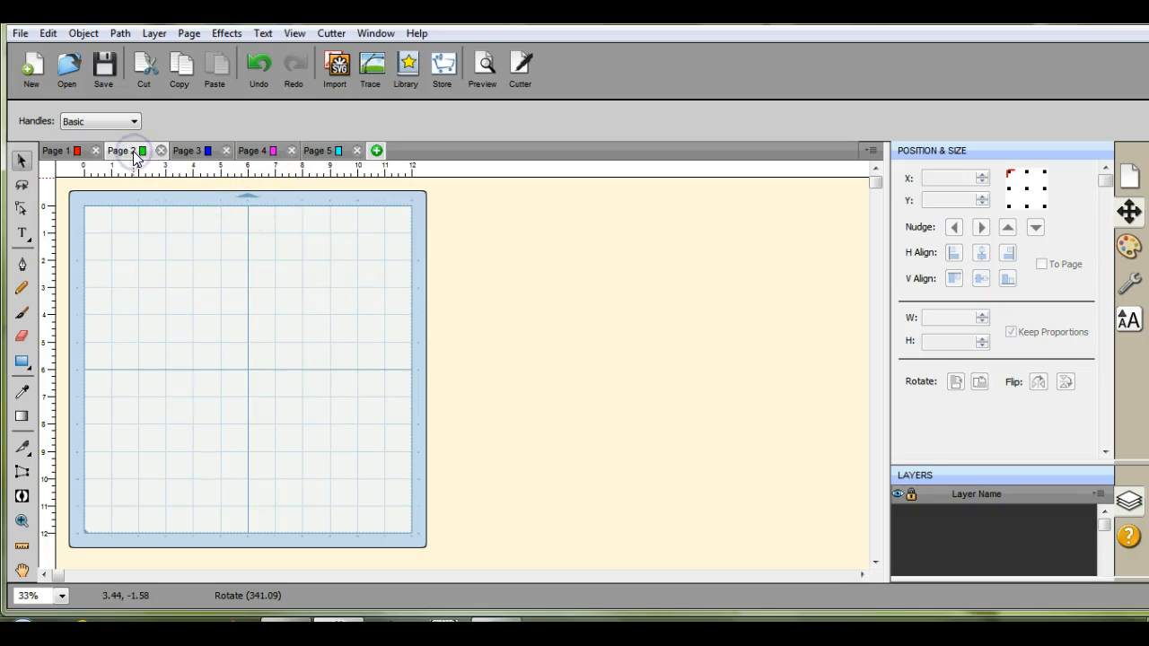
pyautogui.click(56, 151)
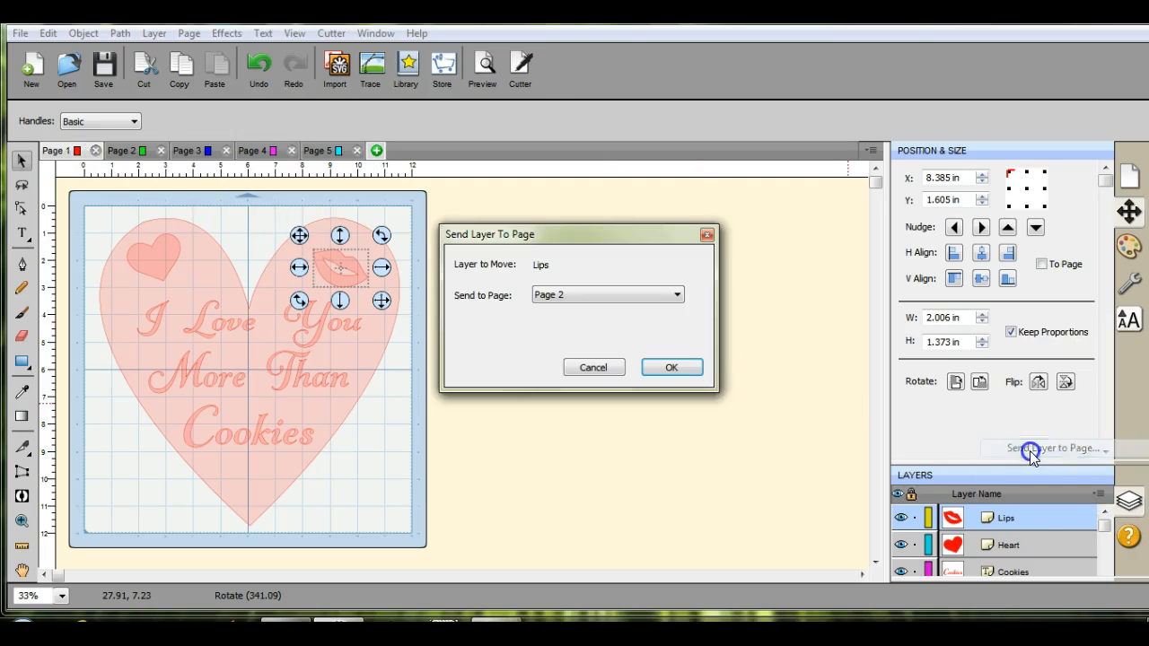
pyautogui.click(671, 367)
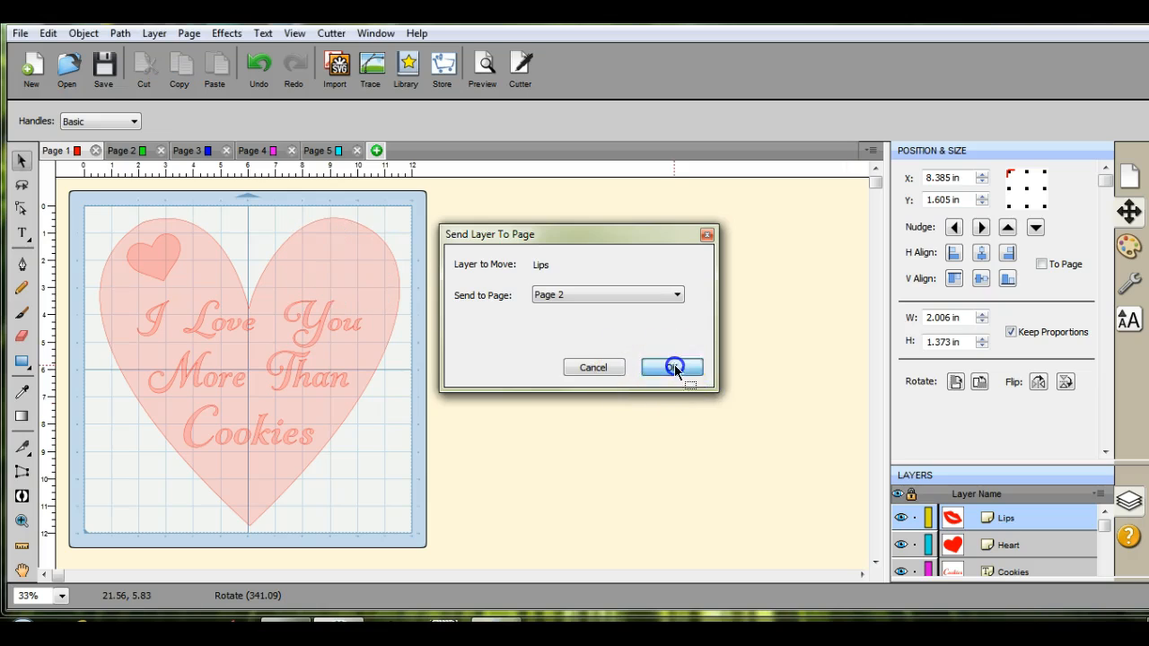
pyautogui.click(670, 366)
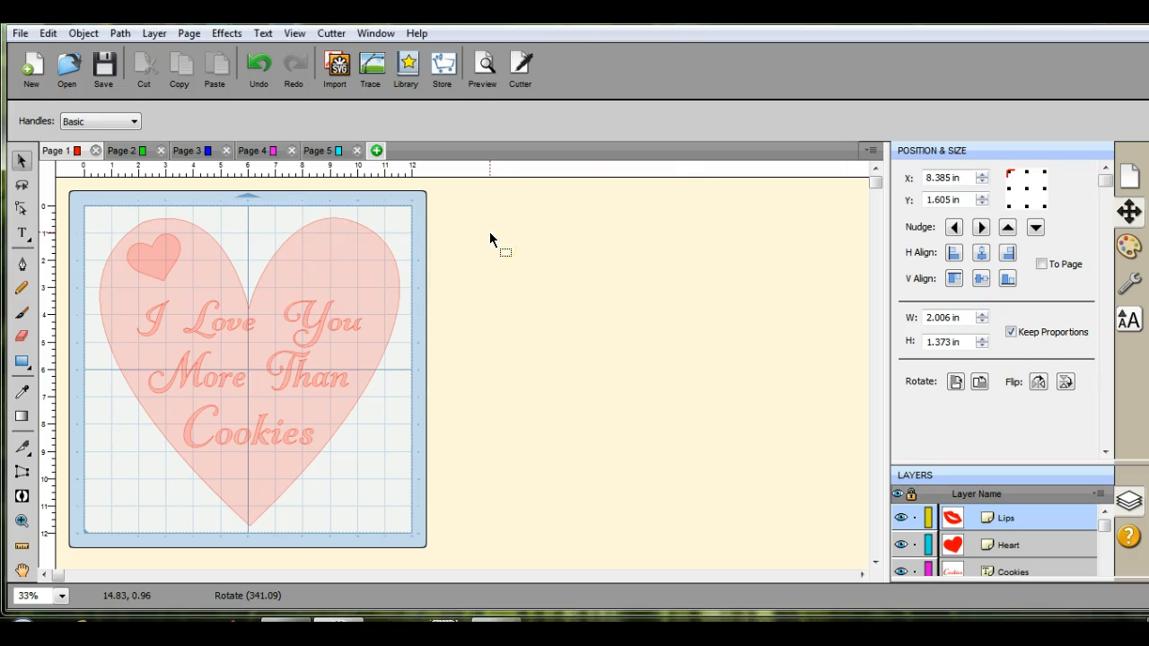
pyautogui.click(201, 319)
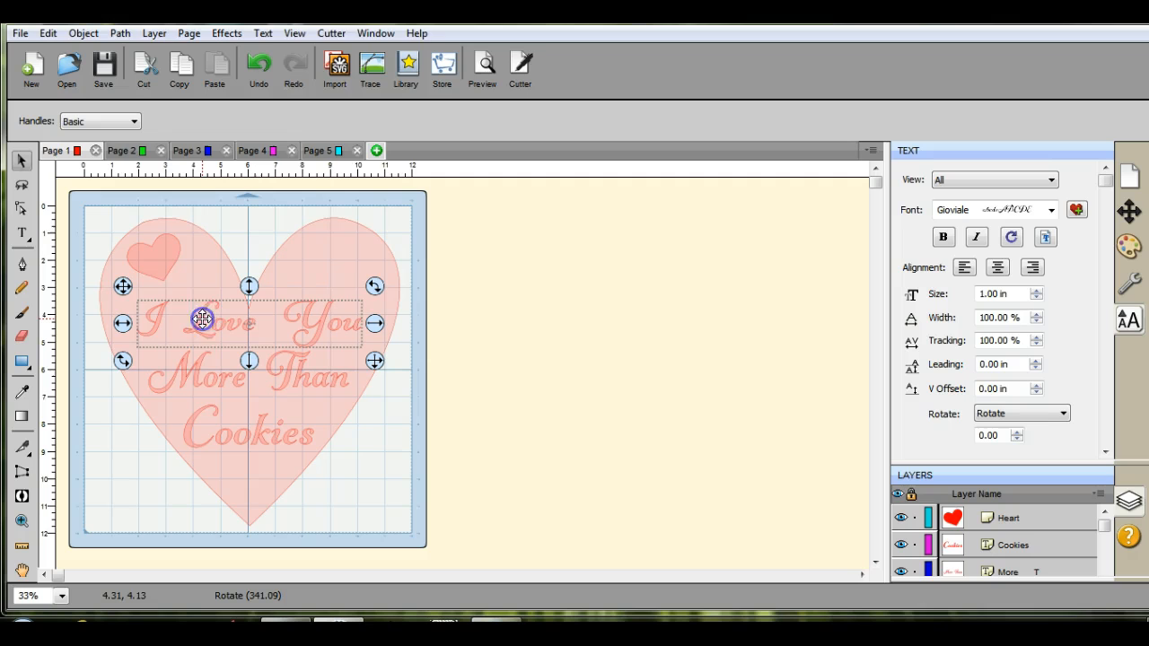
pyautogui.moveTo(82, 36)
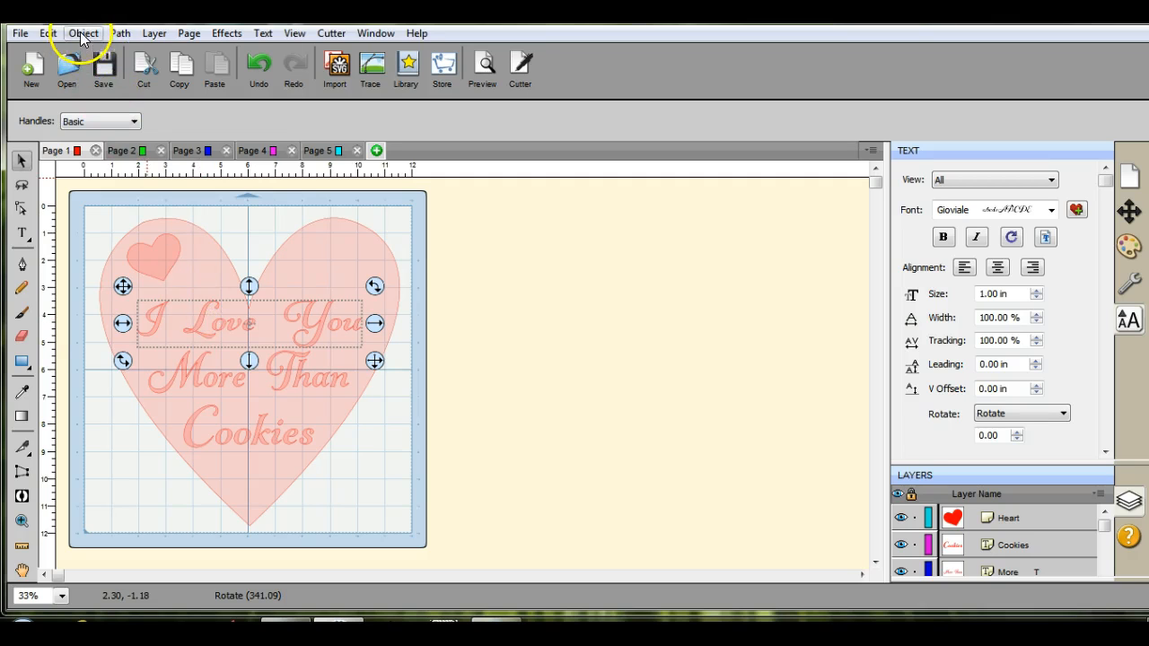
# Ungroup the selected I Love You line via Object > Ungroup into a text folder layer
pyautogui.click(83, 33)
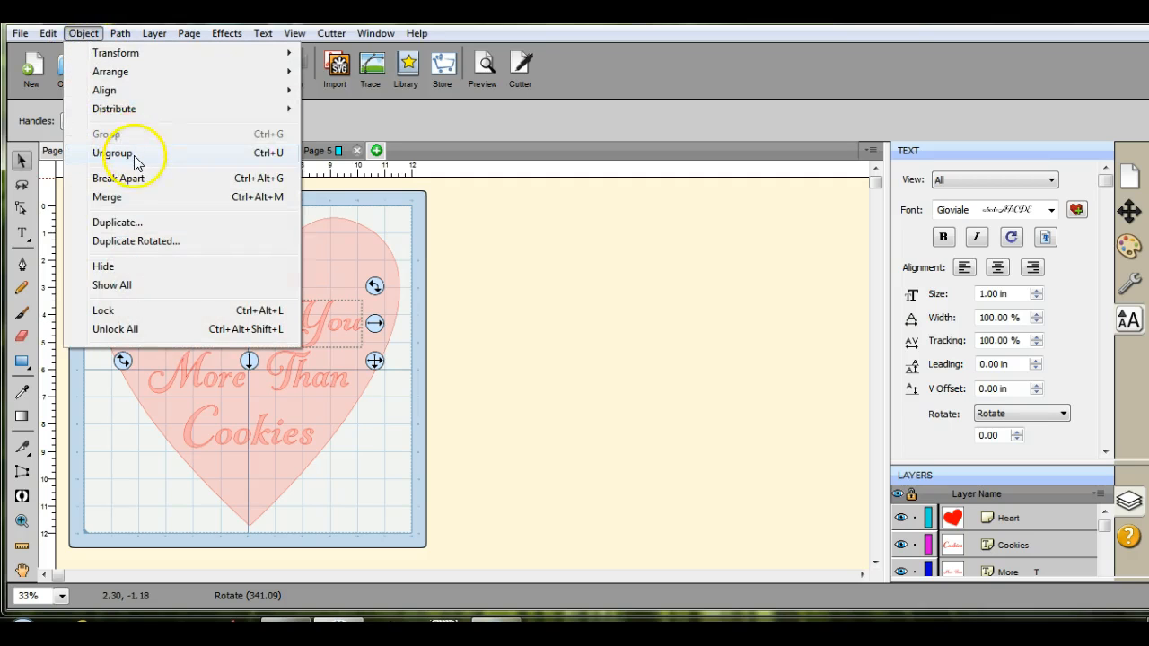
pyautogui.click(111, 153)
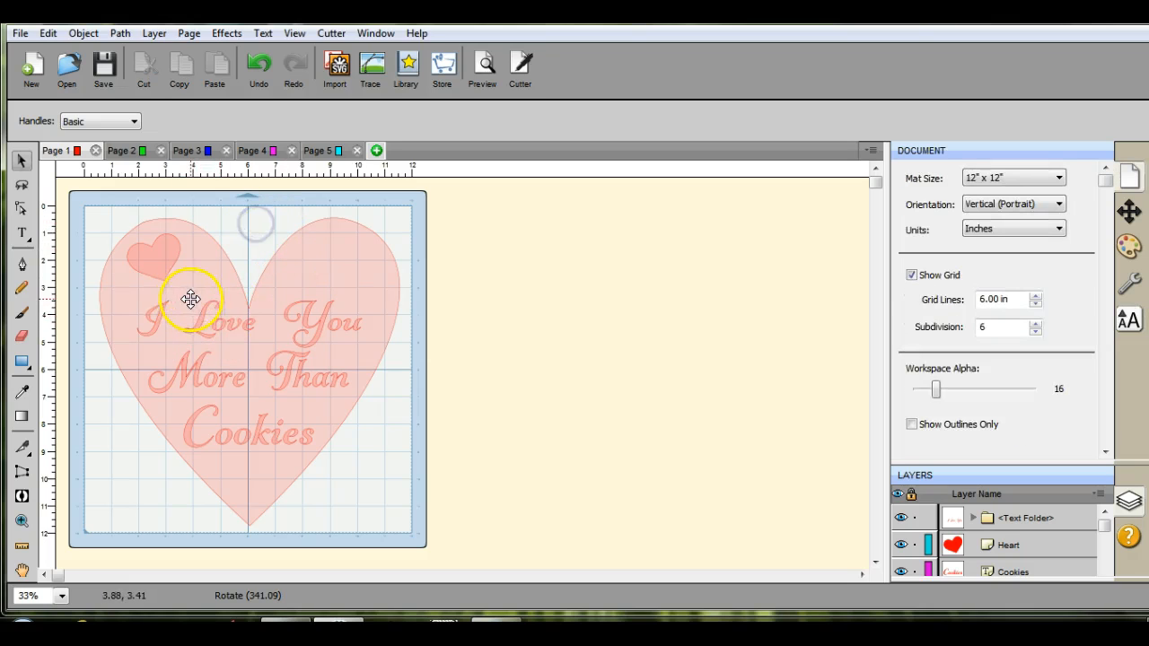
pyautogui.click(191, 300)
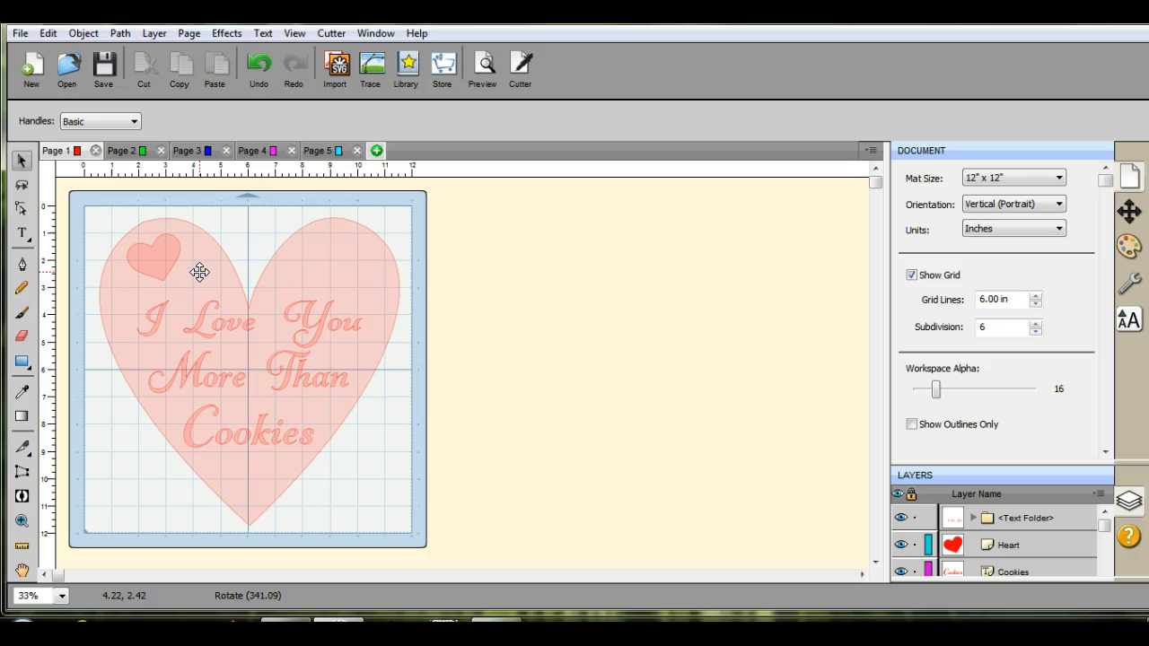
# Select the big heart, nudge it right, and send its layer to Page 2
pyautogui.click(201, 273)
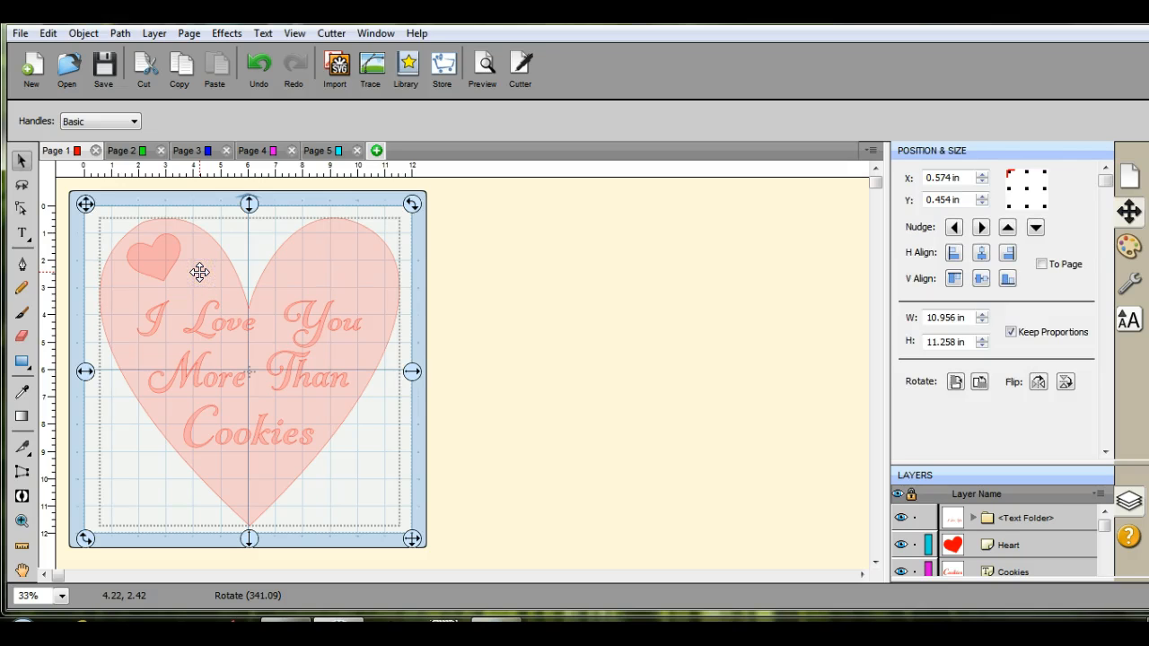
pyautogui.moveTo(199, 273); pyautogui.dragTo(271, 278)
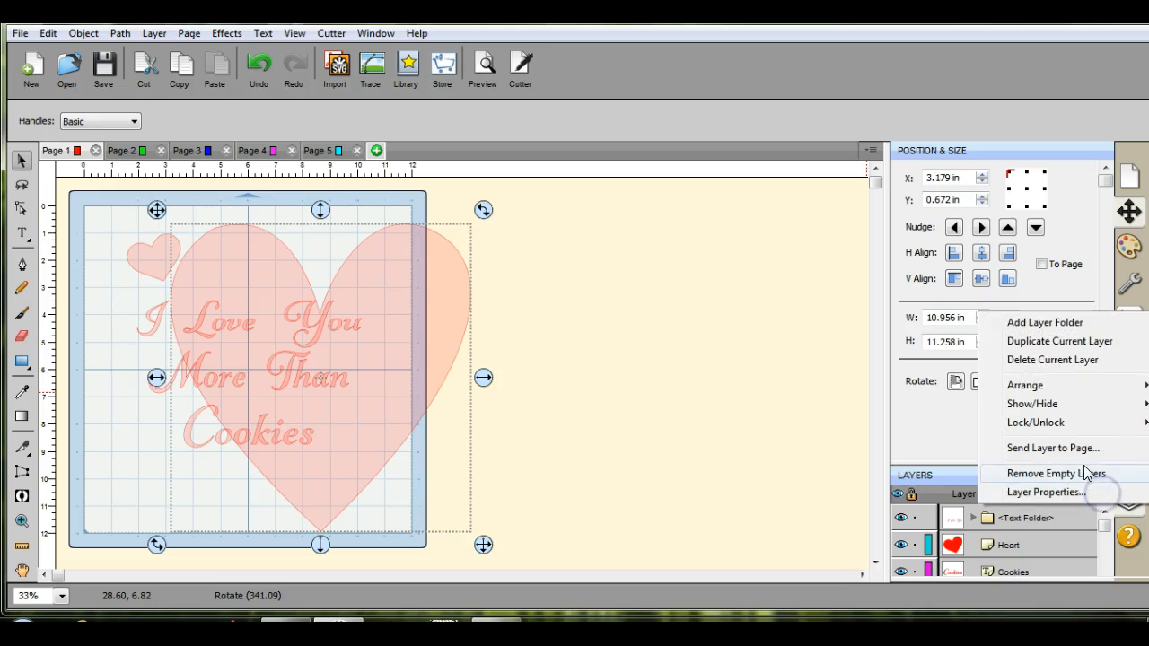
pyautogui.click(1043, 449)
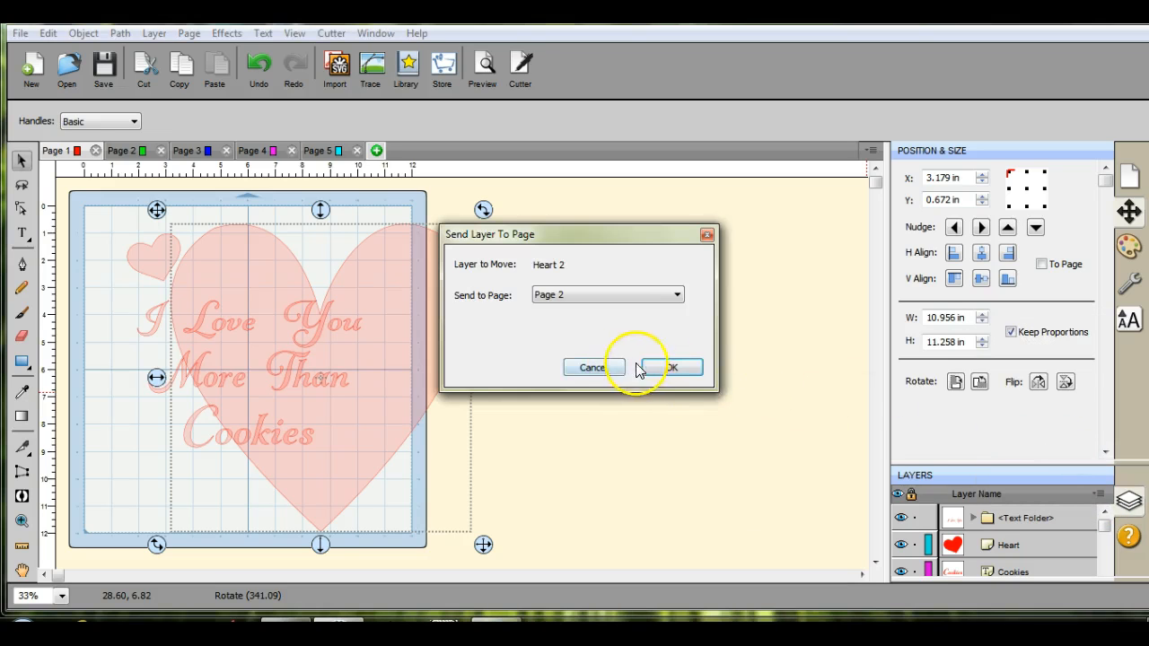
pyautogui.click(672, 367)
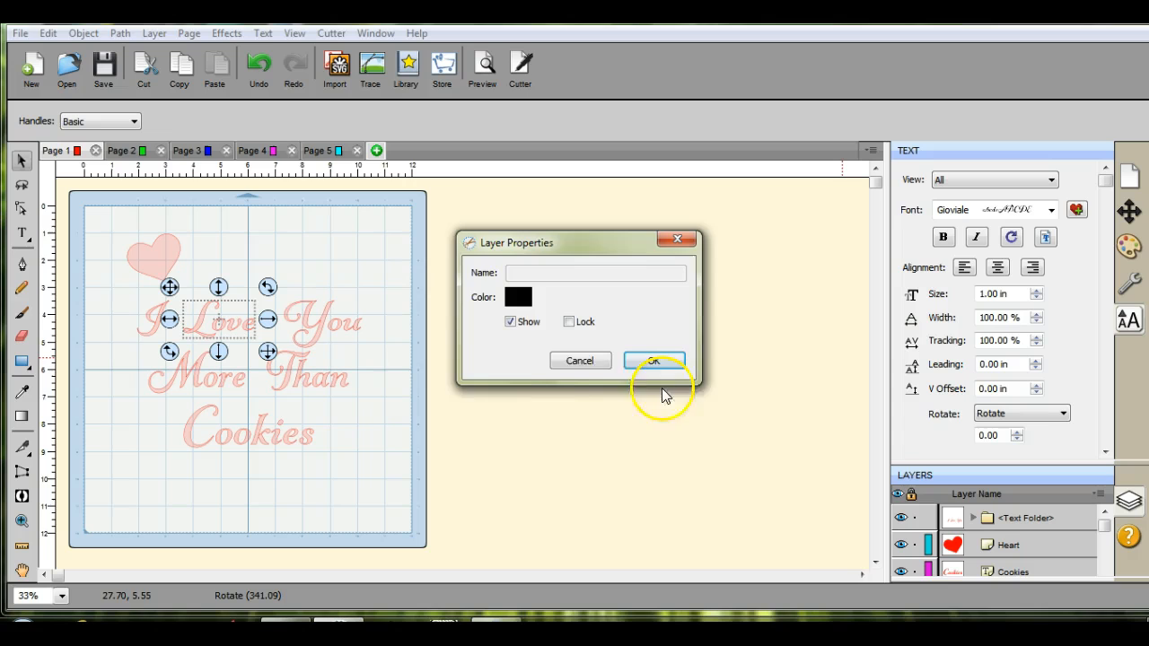
# Send the Love text layer to Page 3
pyautogui.click(653, 359)
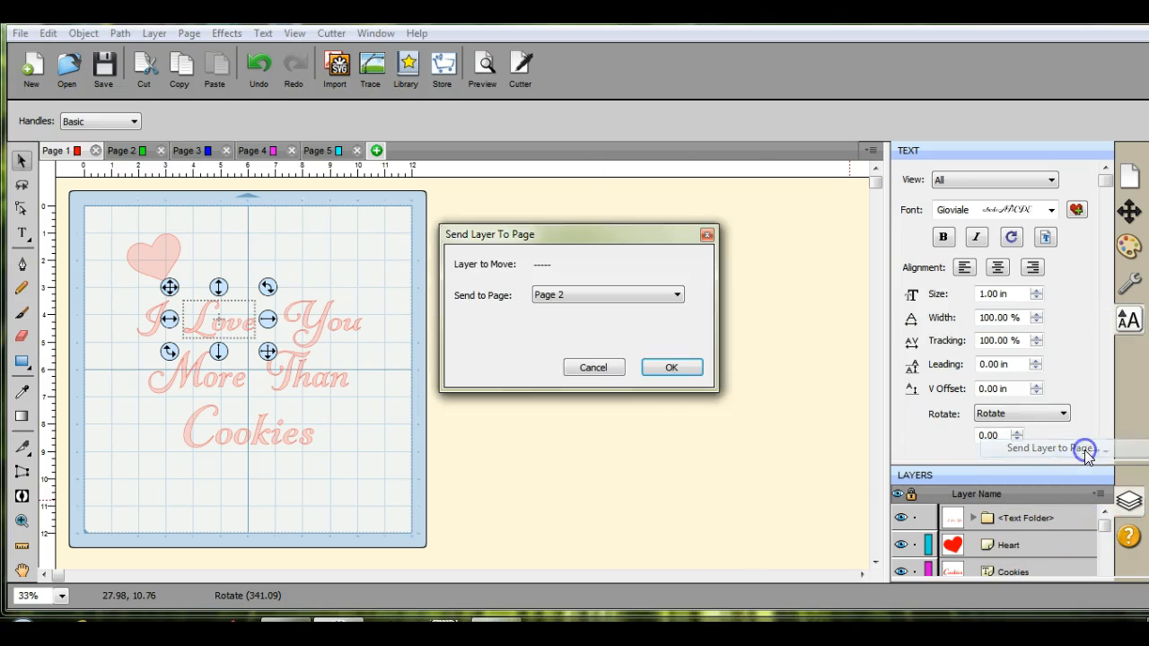
pyautogui.click(677, 294)
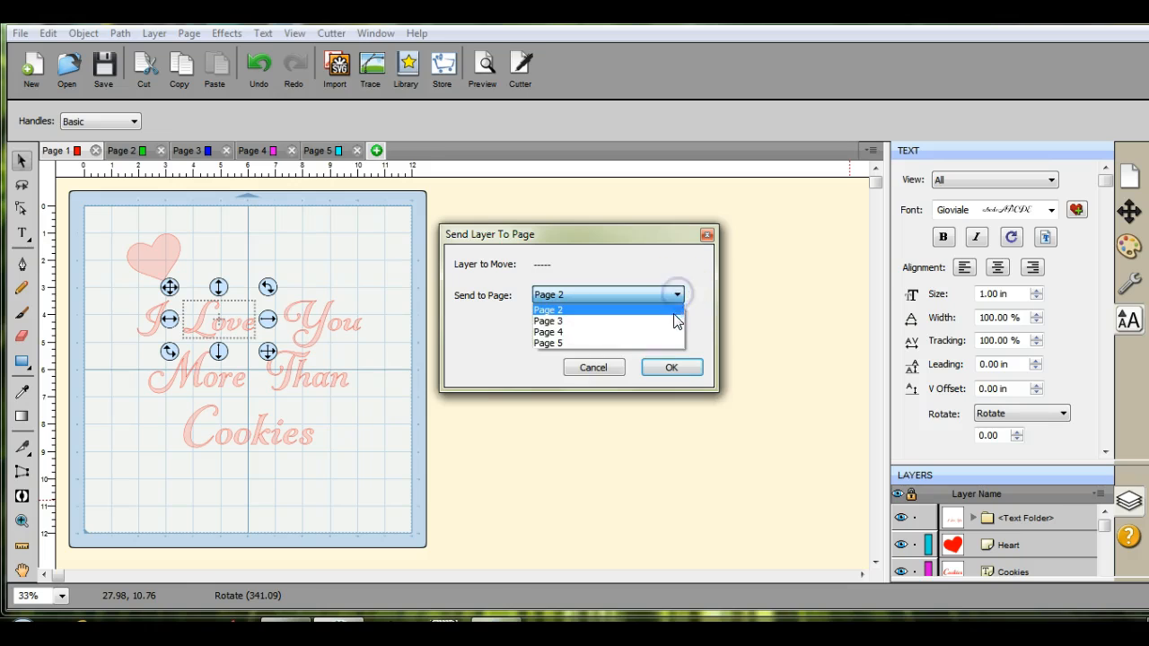
pyautogui.click(672, 367)
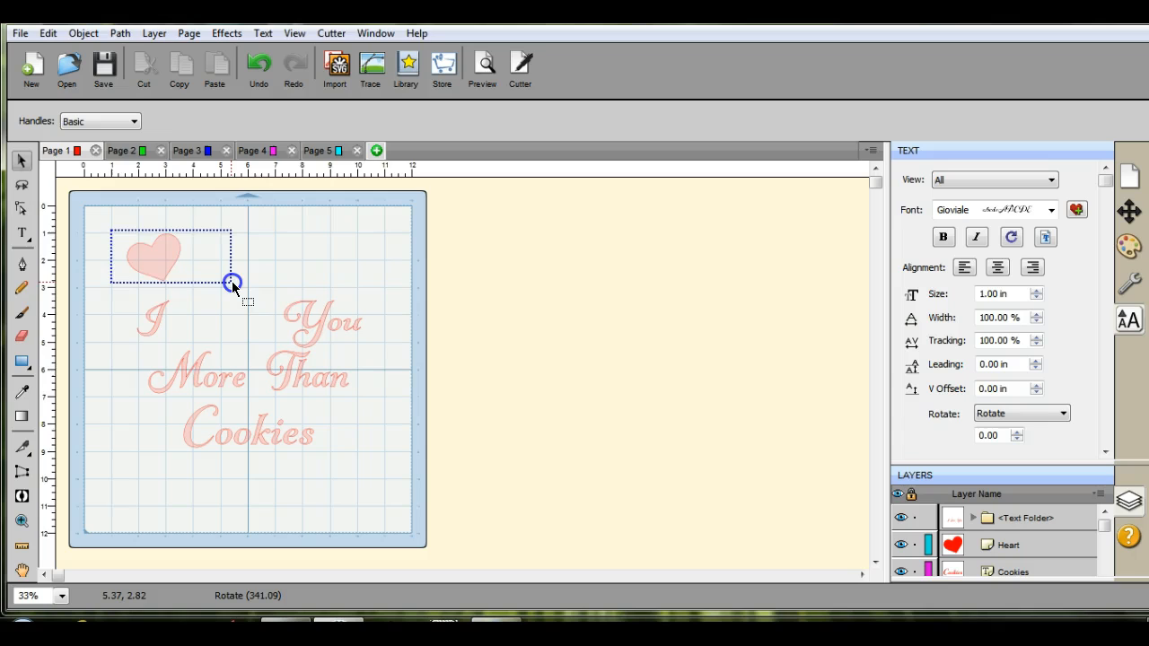
# Send the small heart layer to Page 3 as well
pyautogui.click(1077, 496)
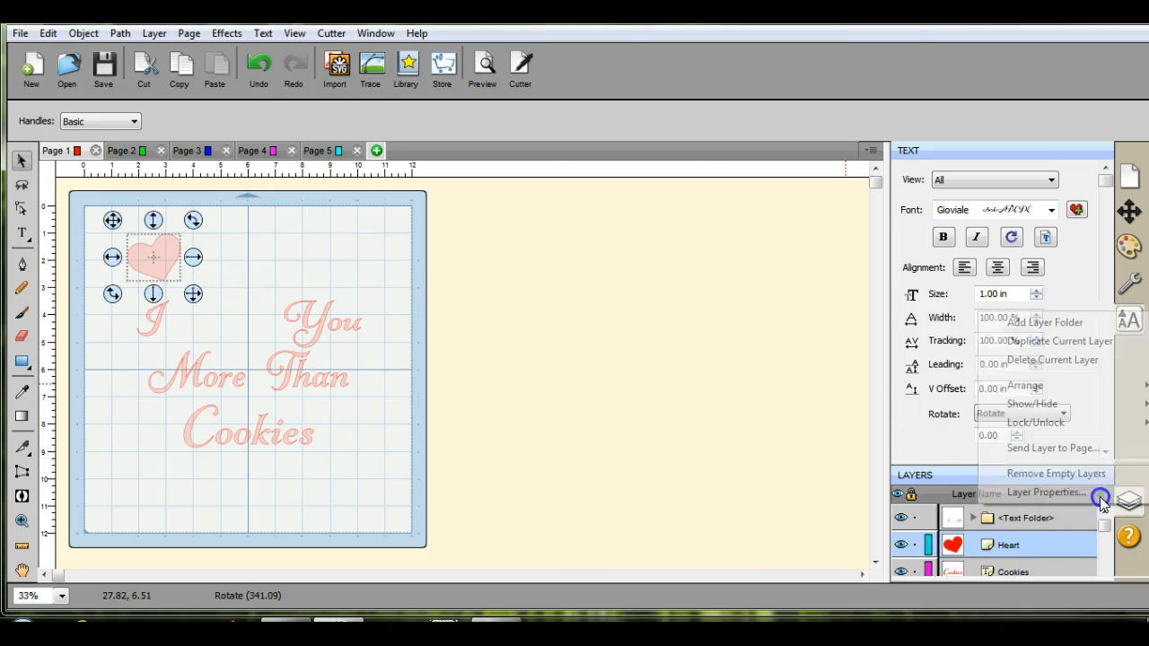
pyautogui.click(1056, 449)
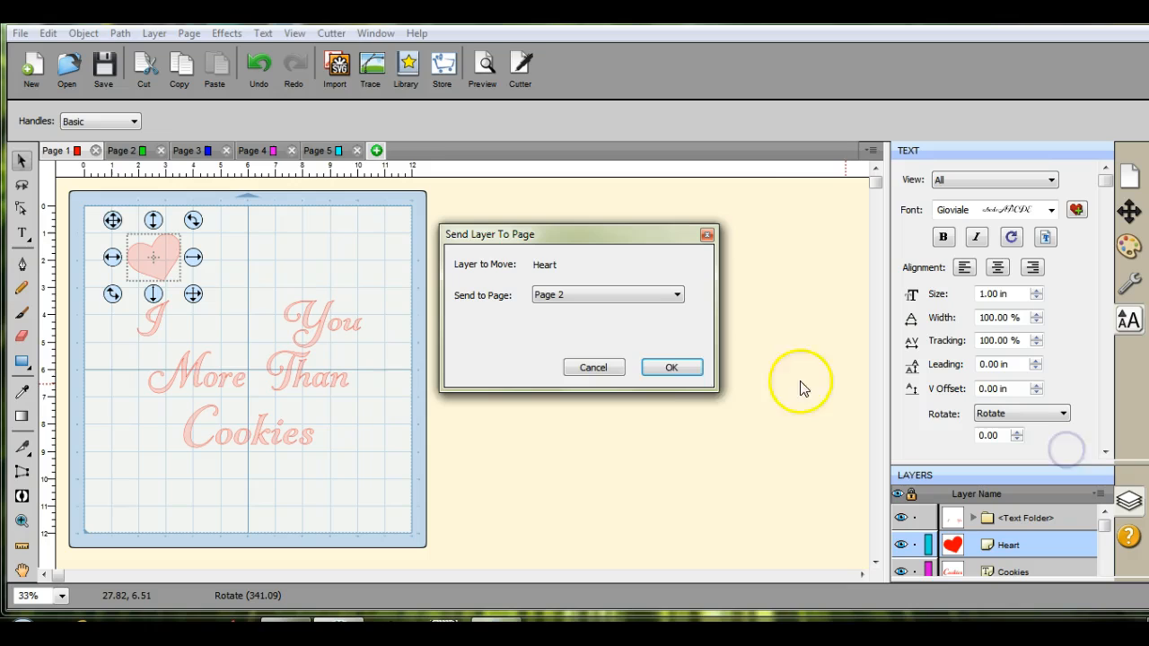
pyautogui.click(677, 295)
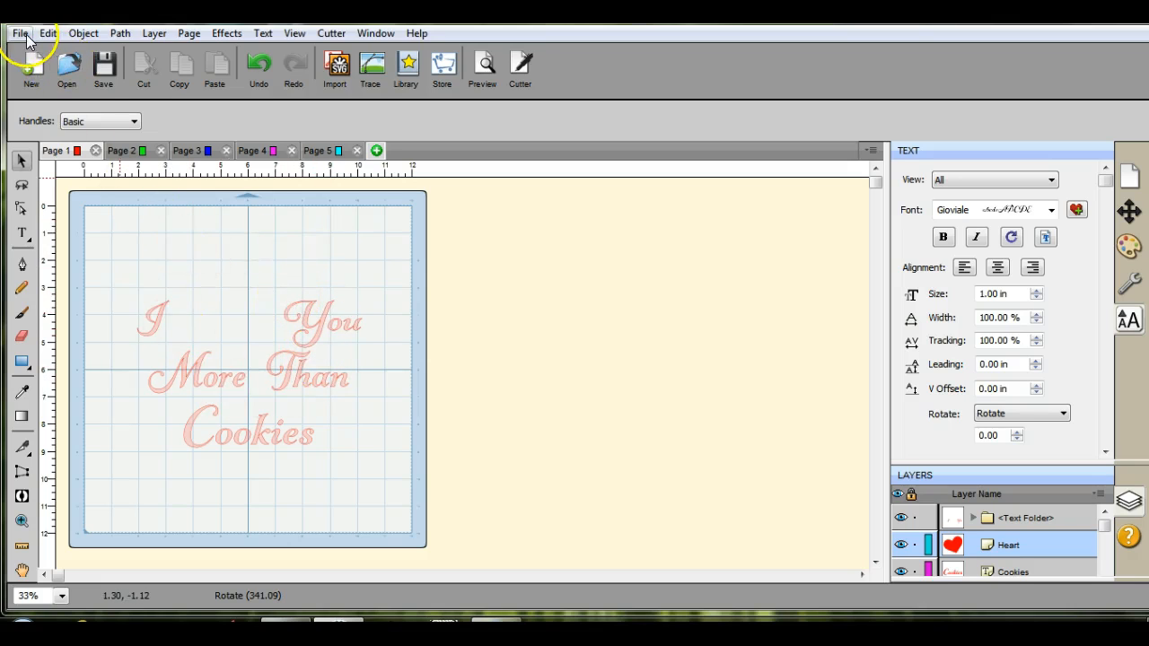
# On Page 2 move the big heart onto the mat around the lips, then switch to Page 3
pyautogui.click(23, 32)
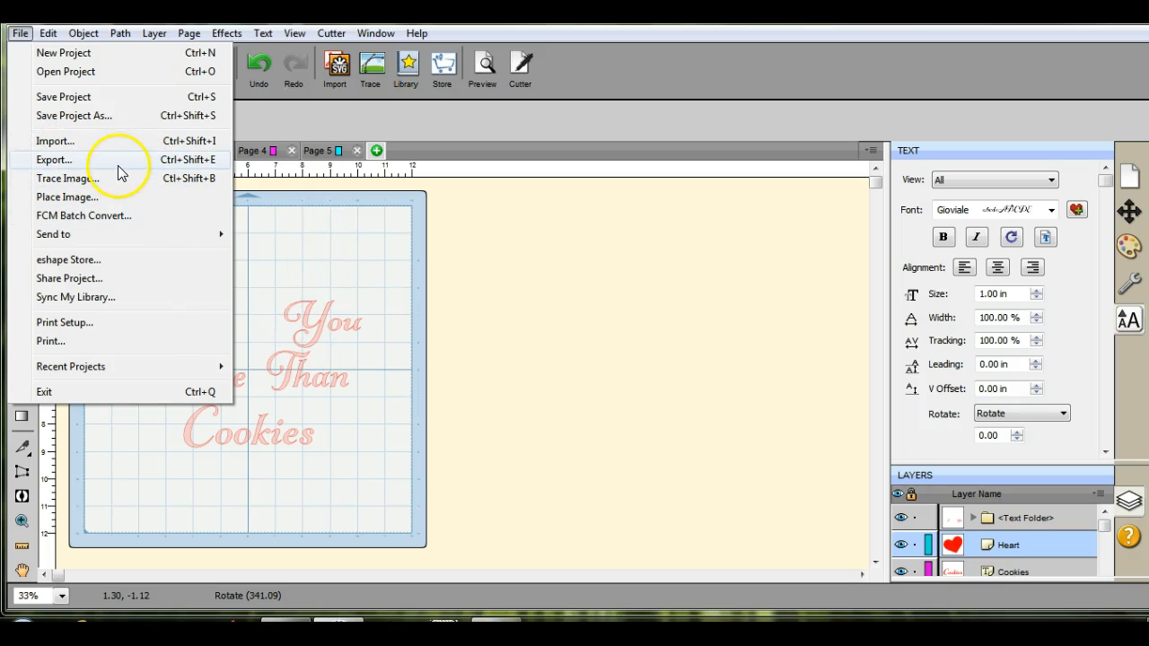
pyautogui.click(187, 151)
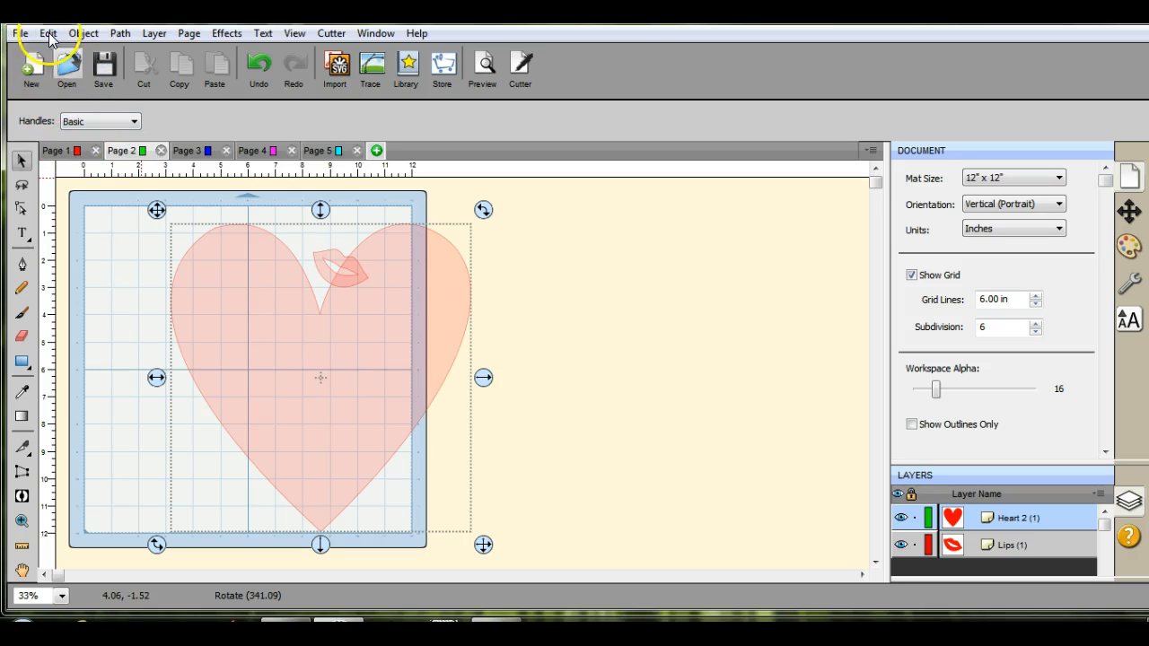
pyautogui.click(14, 32)
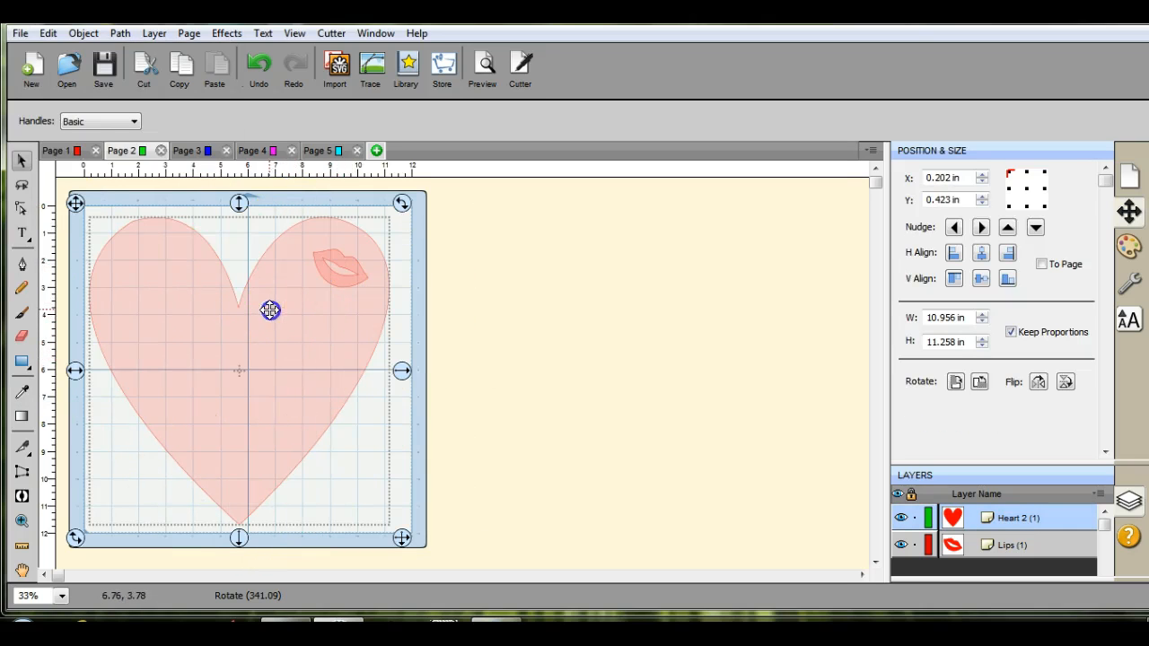
pyautogui.click(187, 151)
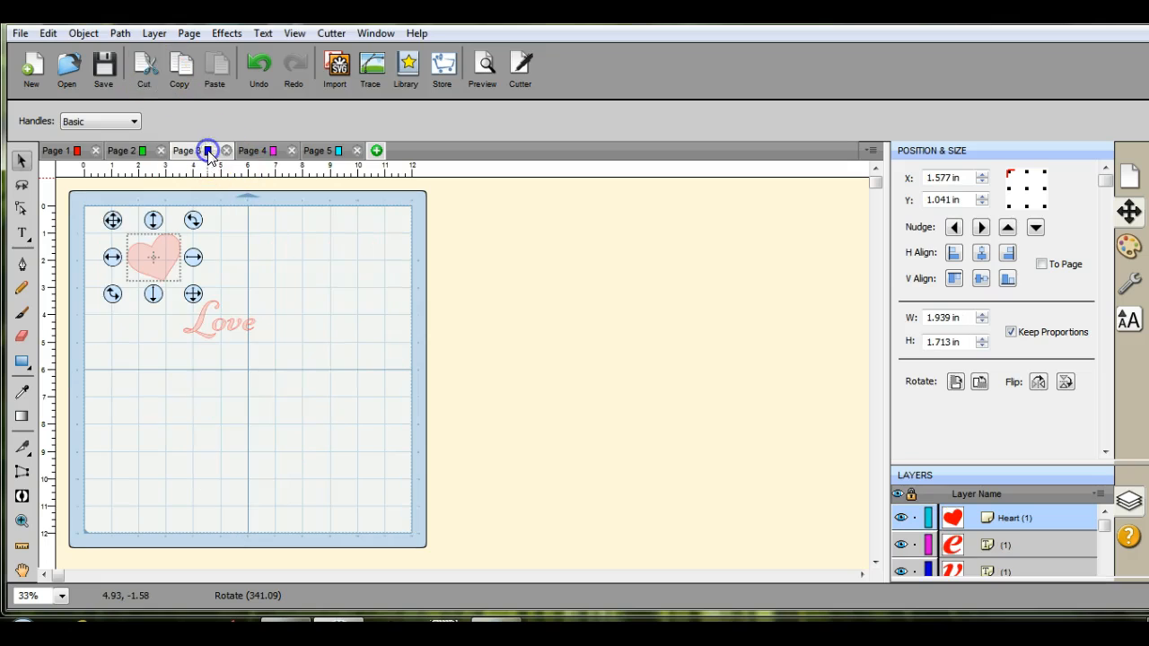
pyautogui.click(18, 32)
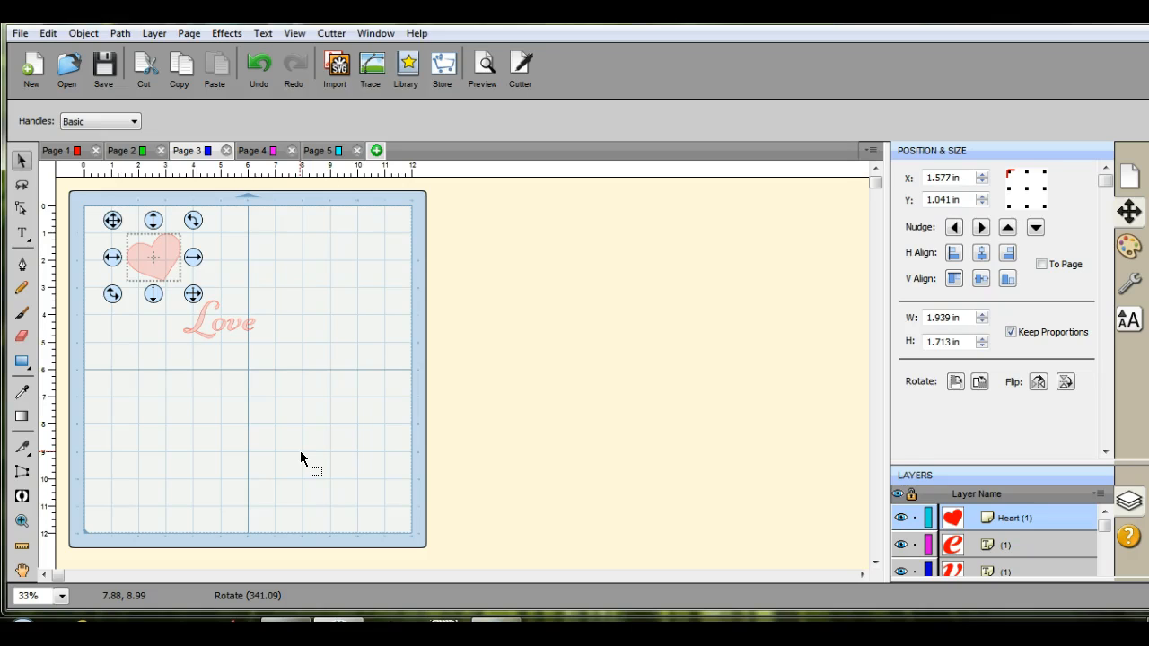
pyautogui.moveTo(301, 458)
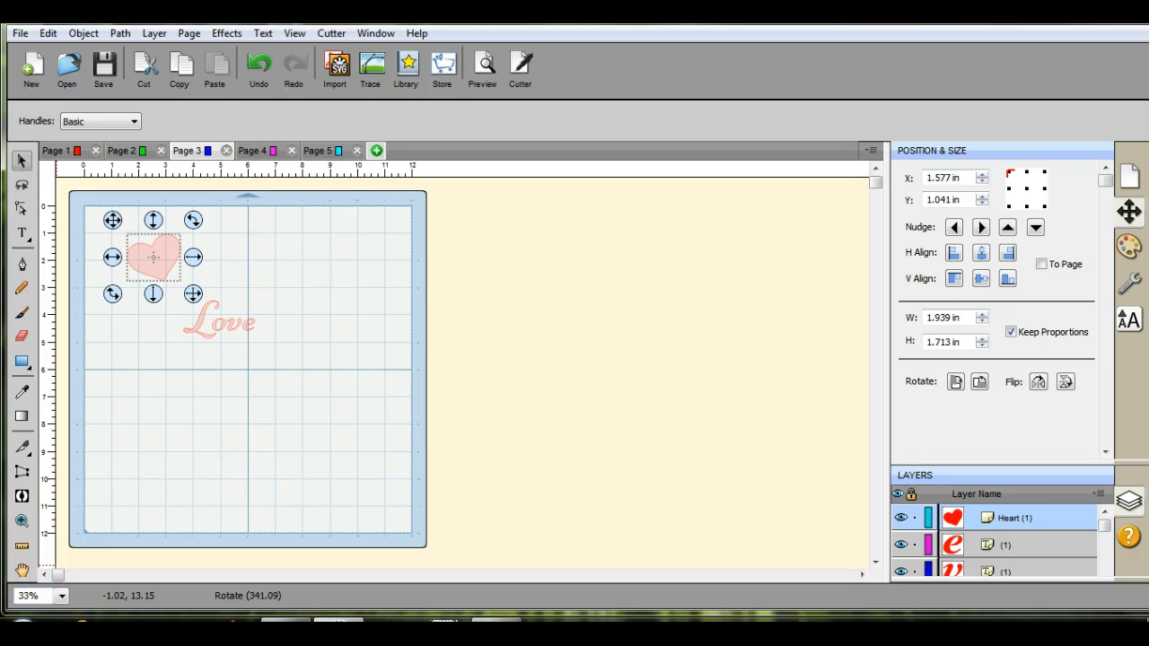